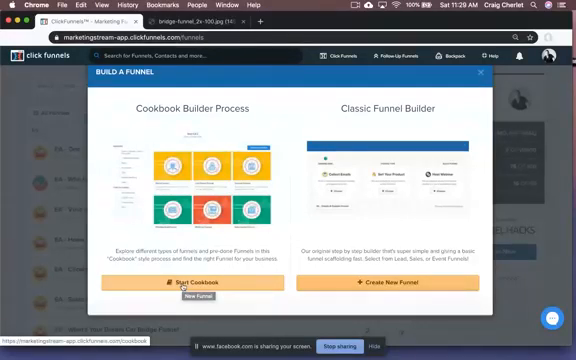
# Start the funnel cookbook and scroll the funnel types down to the Bridge Funnel card
pyautogui.click(188, 281)
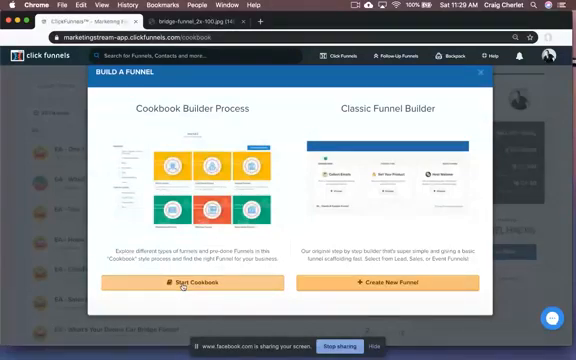
pyautogui.click(178, 281)
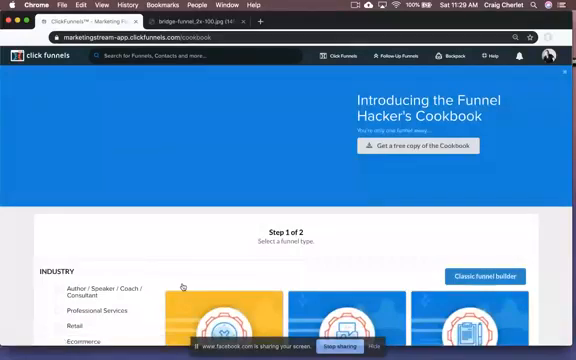
pyautogui.scroll(-3)
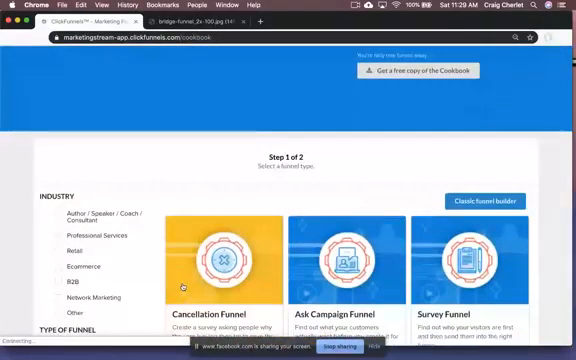
pyautogui.scroll(-3)
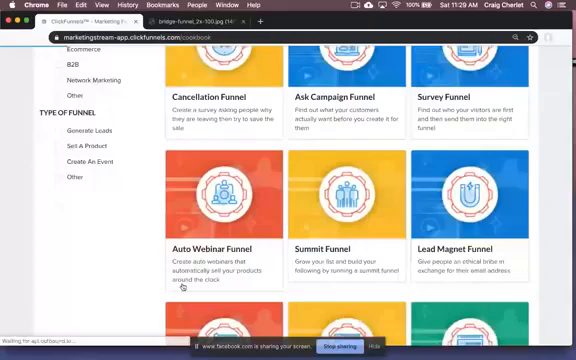
pyautogui.scroll(-3)
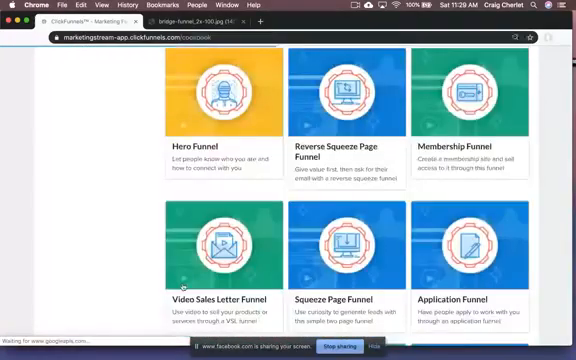
pyautogui.scroll(-3)
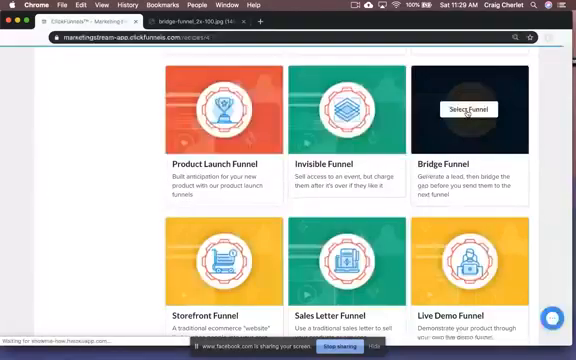
# Select the Bridge Funnel recipe and scroll down to its Step 2 templates
pyautogui.click(470, 108)
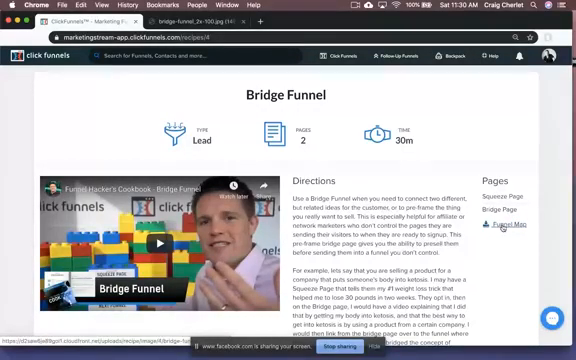
pyautogui.scroll(-3)
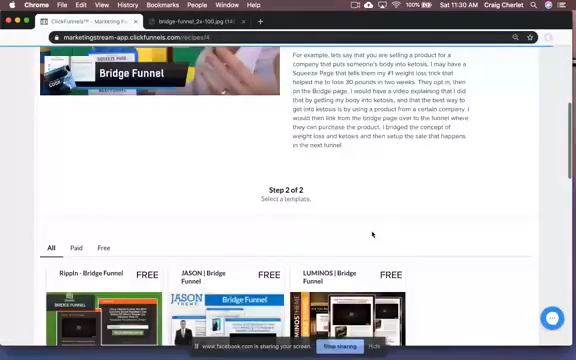
pyautogui.scroll(-3)
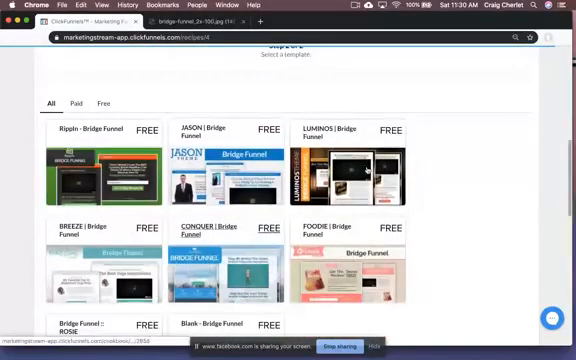
pyautogui.scroll(-3)
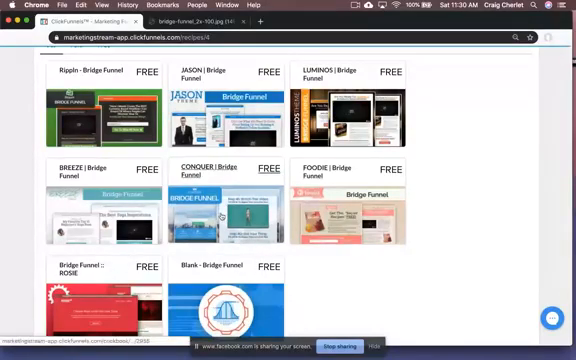
pyautogui.scroll(-3)
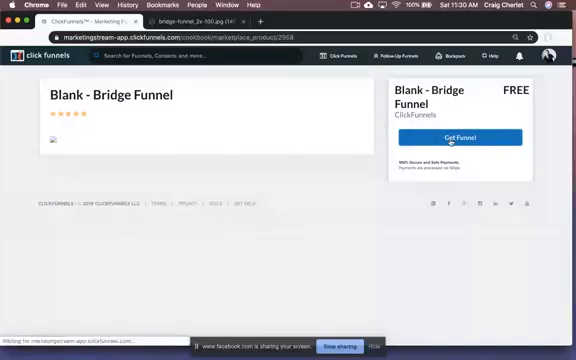
# Get the free Blank - Bridge Funnel and confirm the free purchase
pyautogui.click(461, 137)
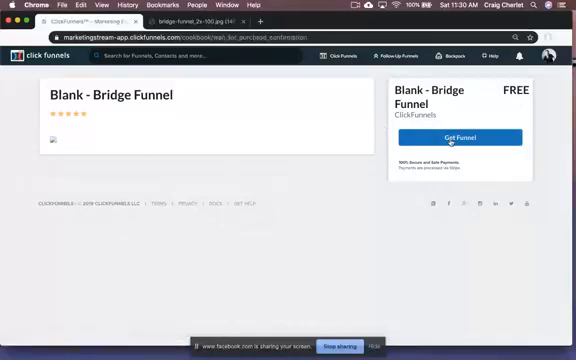
pyautogui.click(458, 137)
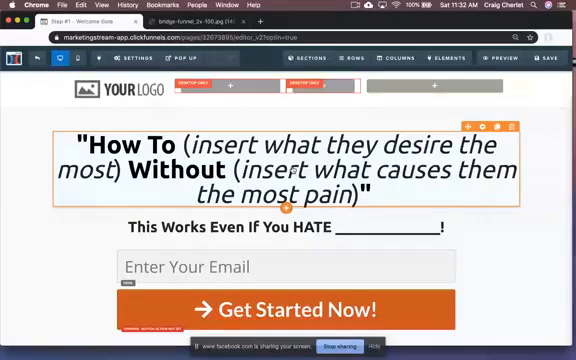
# Scroll through the opt-in squeeze page and preview it live
pyautogui.scroll(-3)
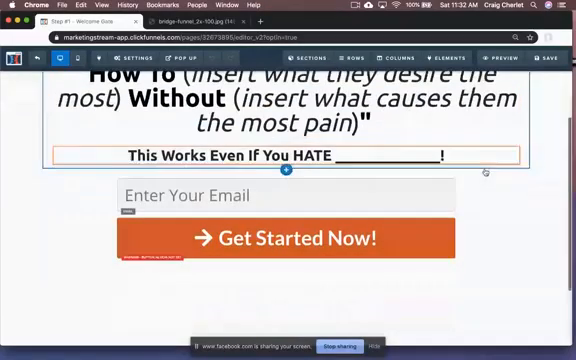
pyautogui.click(503, 57)
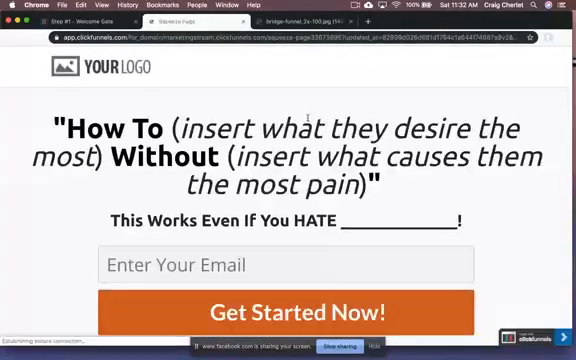
pyautogui.scroll(-3)
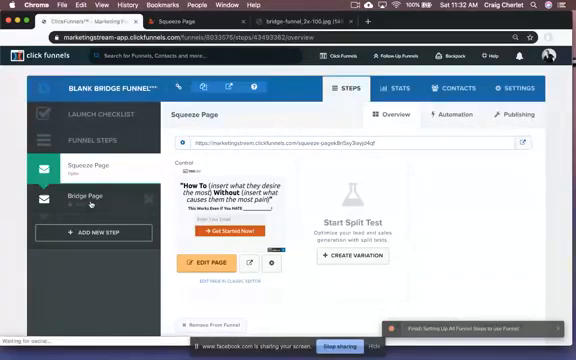
# Open the Bridge Page step and create a new split-test variation
pyautogui.click(90, 194)
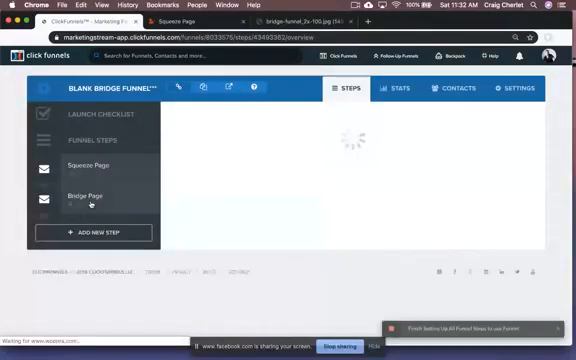
pyautogui.click(88, 195)
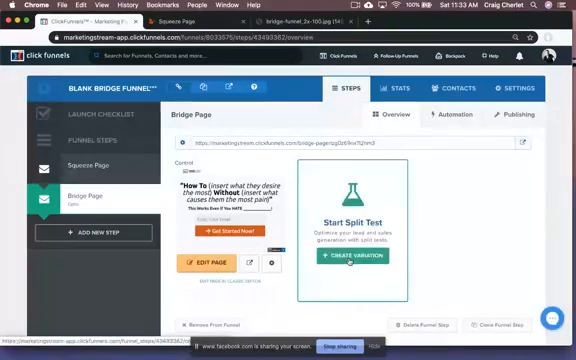
pyautogui.click(346, 257)
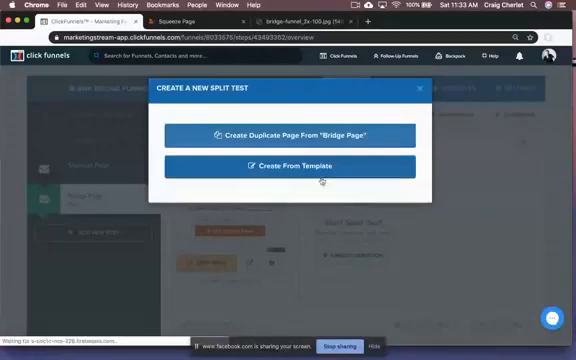
# Build the Bridge Page variation from an optin template opened in the editor
pyautogui.click(290, 166)
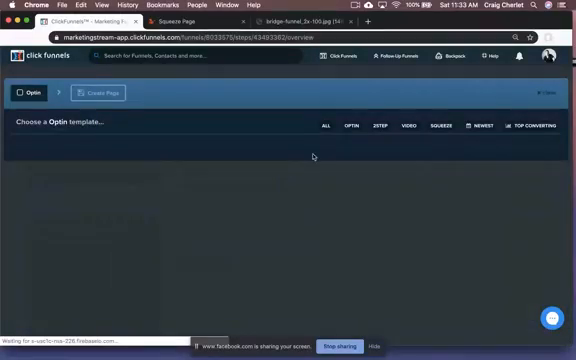
pyautogui.click(347, 125)
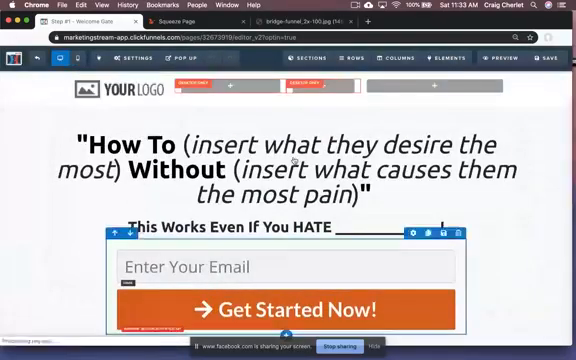
# Scroll through the How To squeeze page layout in the editor
pyautogui.scroll(-3)
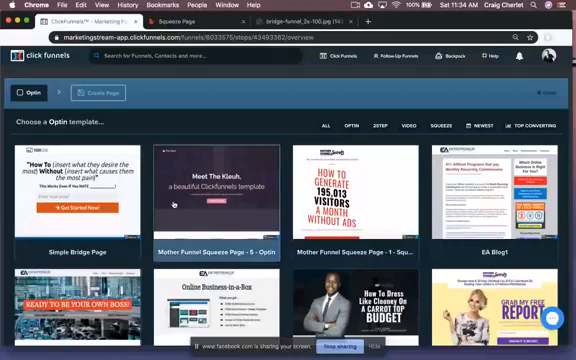
# Browse optin templates such as Flat Testimonial and Big Blur Optin
pyautogui.scroll(-3)
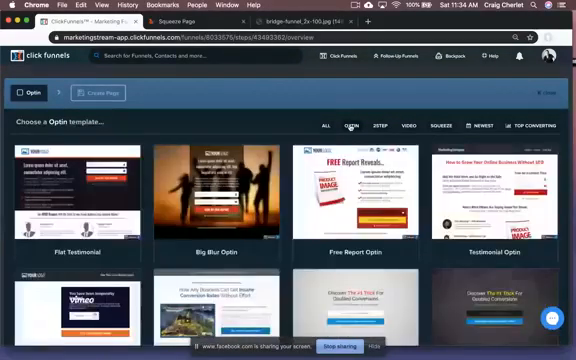
pyautogui.scroll(-3)
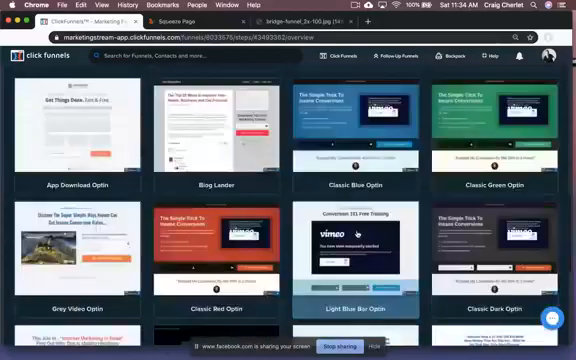
pyautogui.scroll(-3)
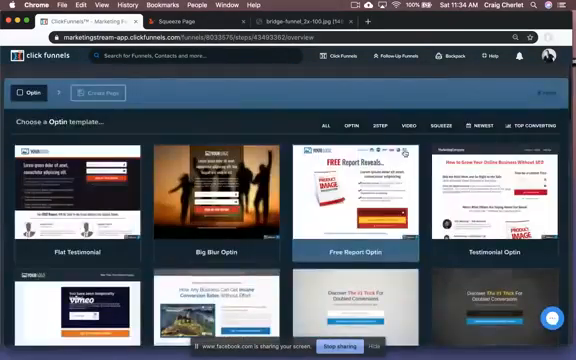
pyautogui.click(408, 125)
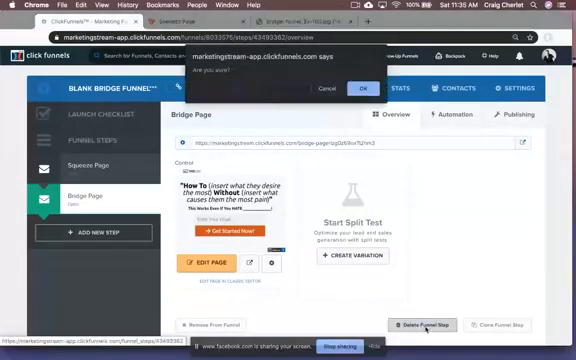
# Confirm deleting the Bridge Page step with OK
pyautogui.click(364, 88)
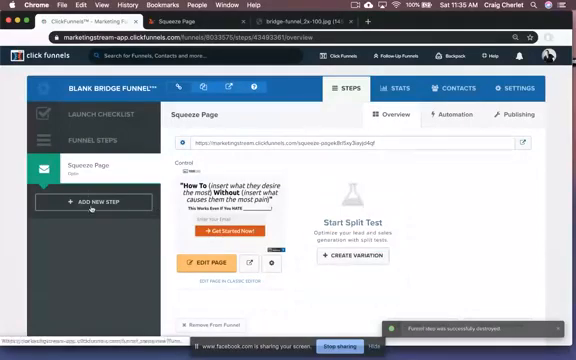
# Add a Bridge Page step with path bridge-page using a video thank-you template
pyautogui.click(97, 202)
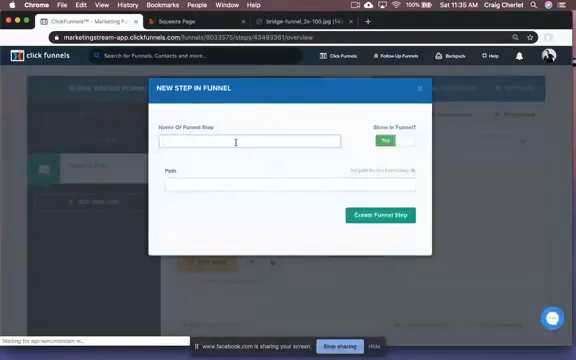
pyautogui.write('Bridge Page')
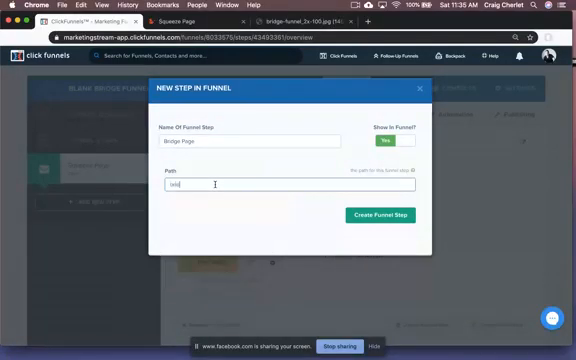
pyautogui.write('bridge-page')
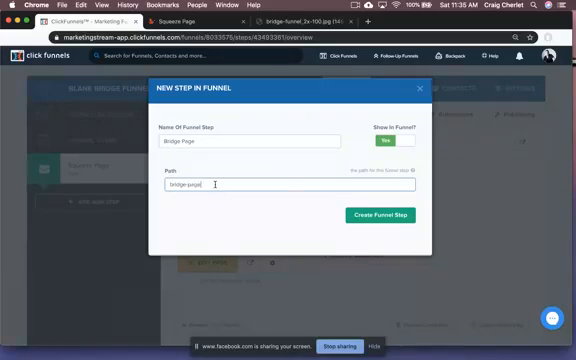
pyautogui.click(383, 216)
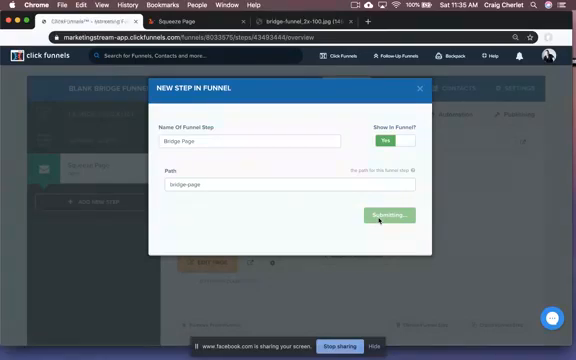
pyautogui.click(385, 215)
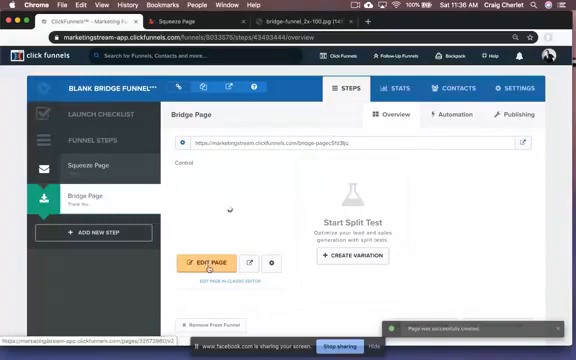
# Open the video-template Bridge Page, with its headline and video block, in the editor
pyautogui.click(211, 259)
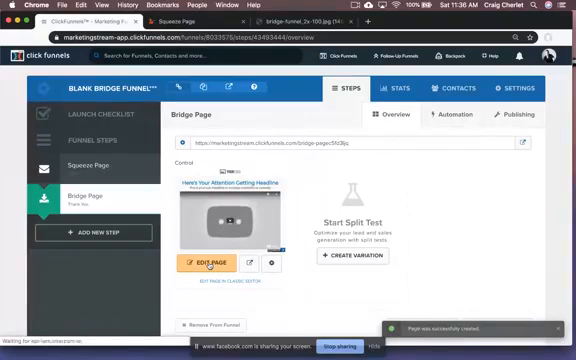
pyautogui.click(209, 259)
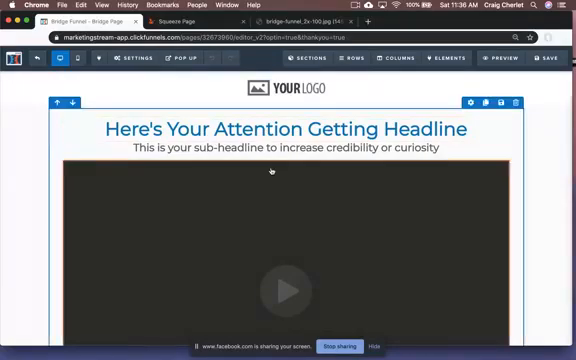
# Review the Take Me To The Next Step! button's Set Action settings, then preview the Bridge Page
pyautogui.scroll(-3)
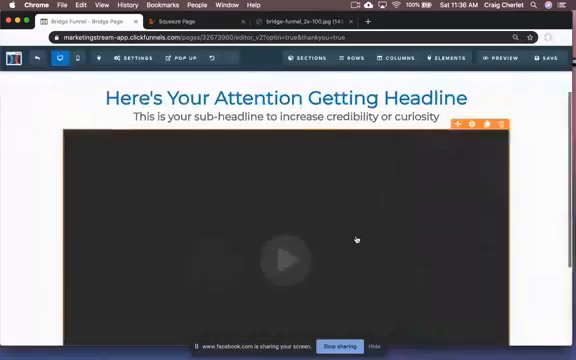
pyautogui.scroll(-3)
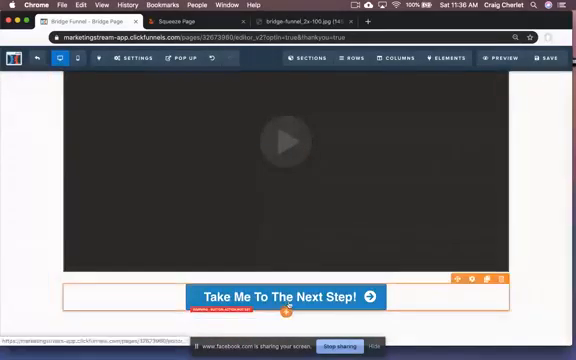
pyautogui.click(280, 297)
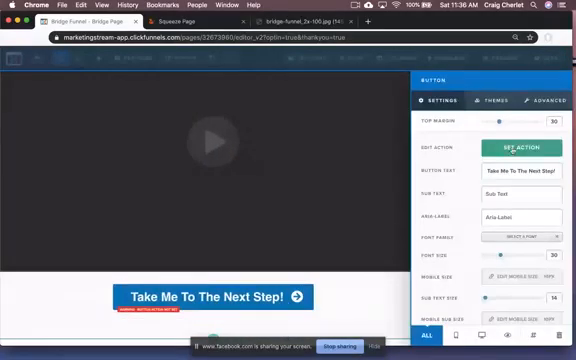
pyautogui.click(515, 148)
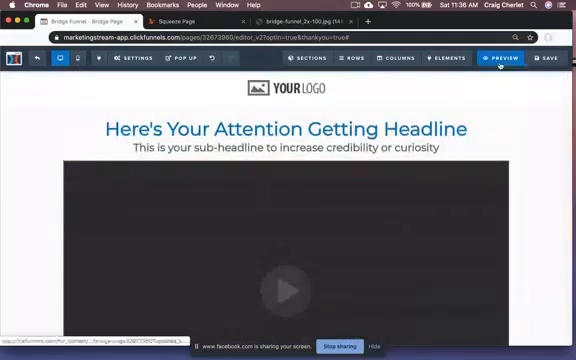
pyautogui.click(500, 57)
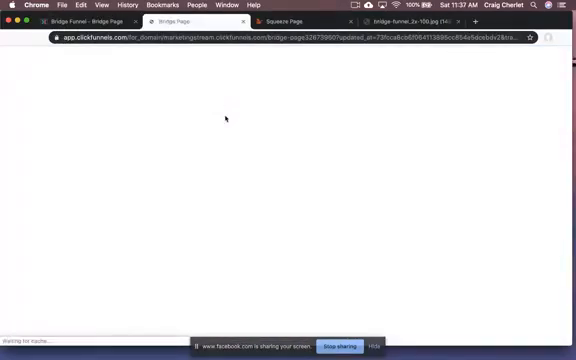